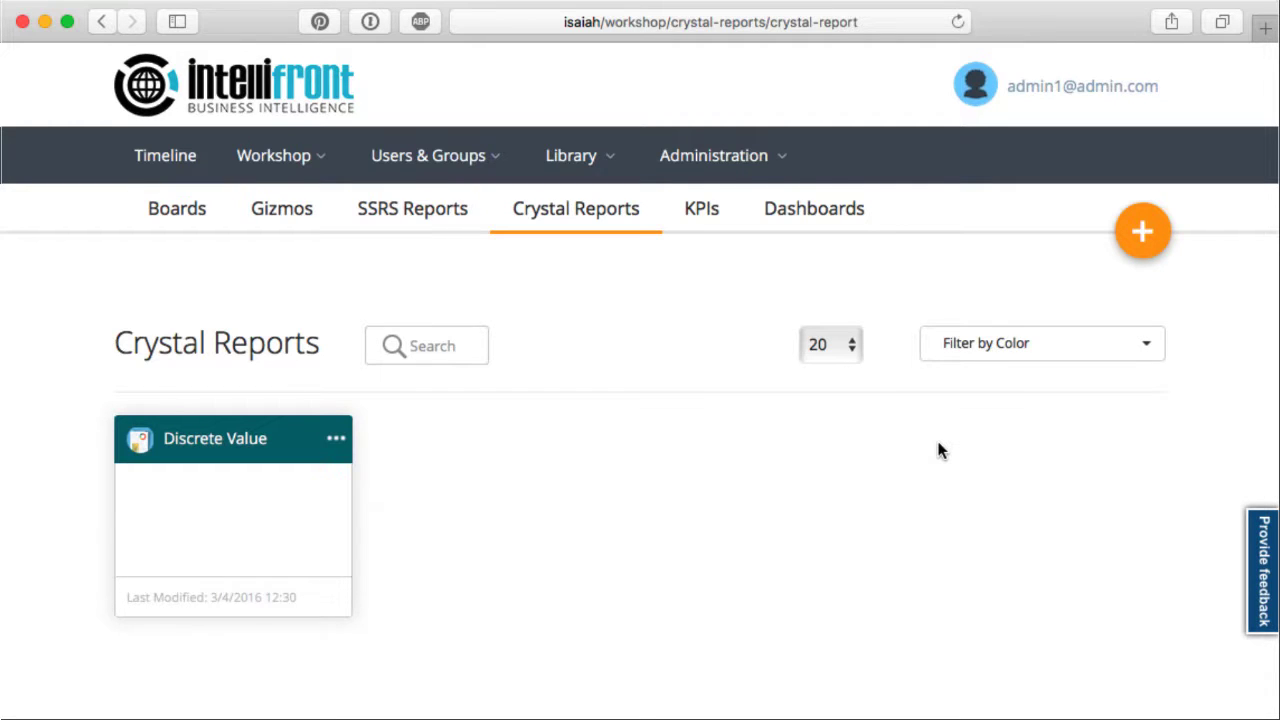
mouse_move(1142, 231)
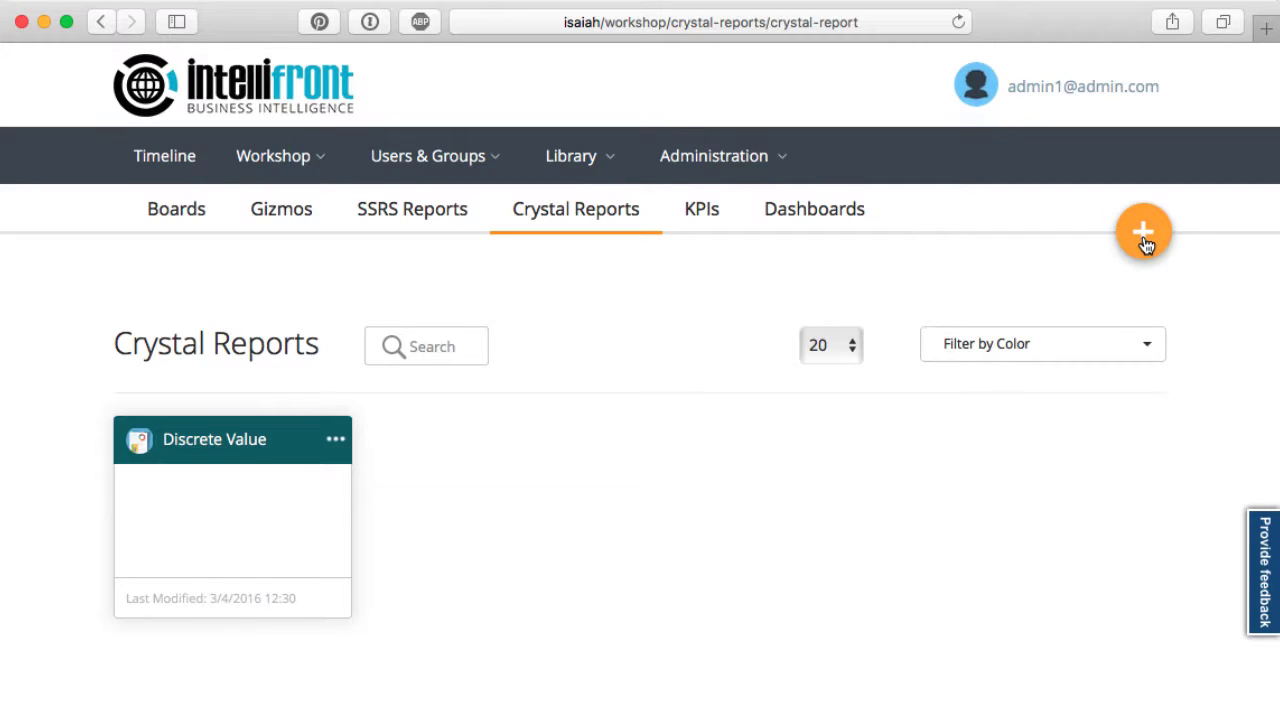
Create a new Crystal report and upload samplerpt-parameter.rpt as its source
click(1140, 231)
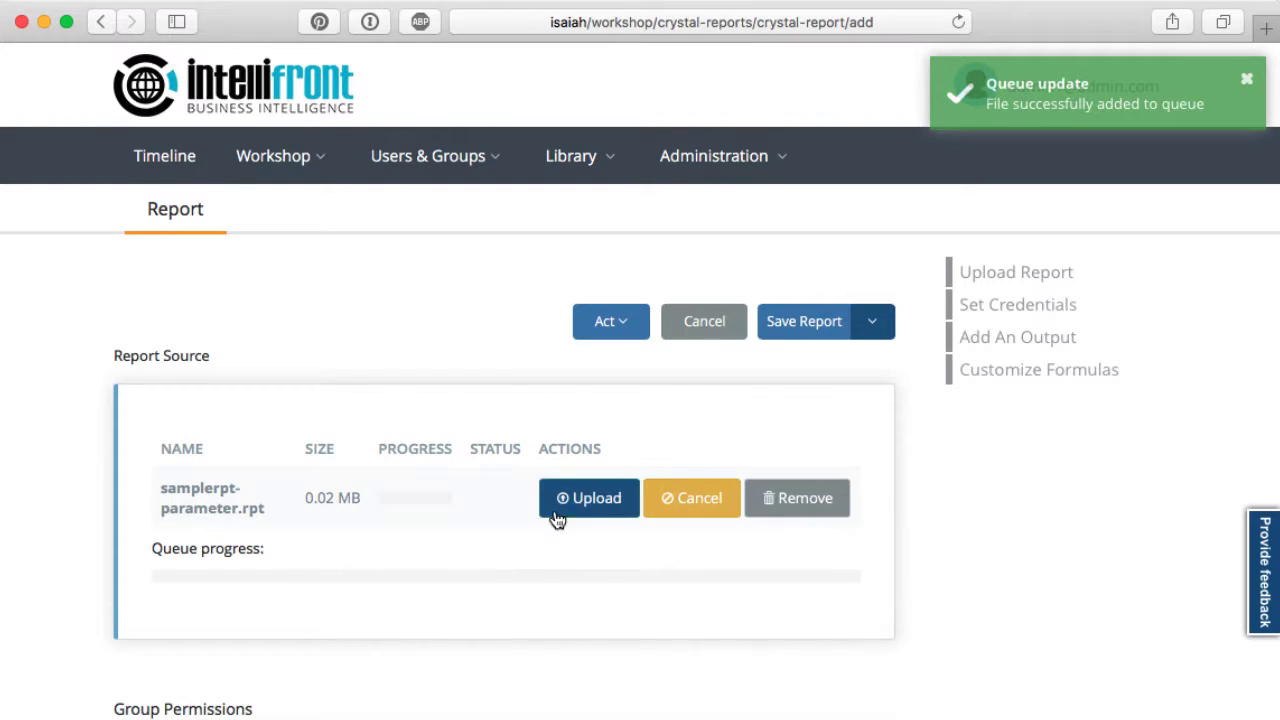
click(588, 498)
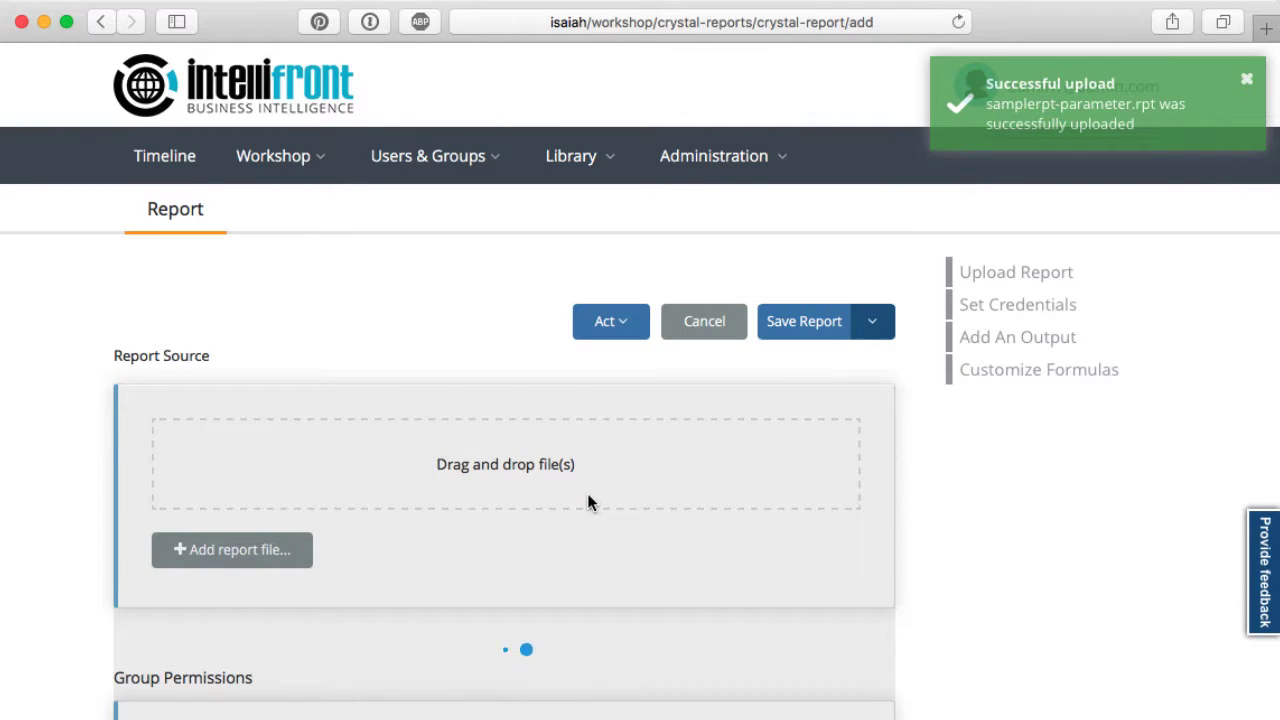
scroll(down, 3)
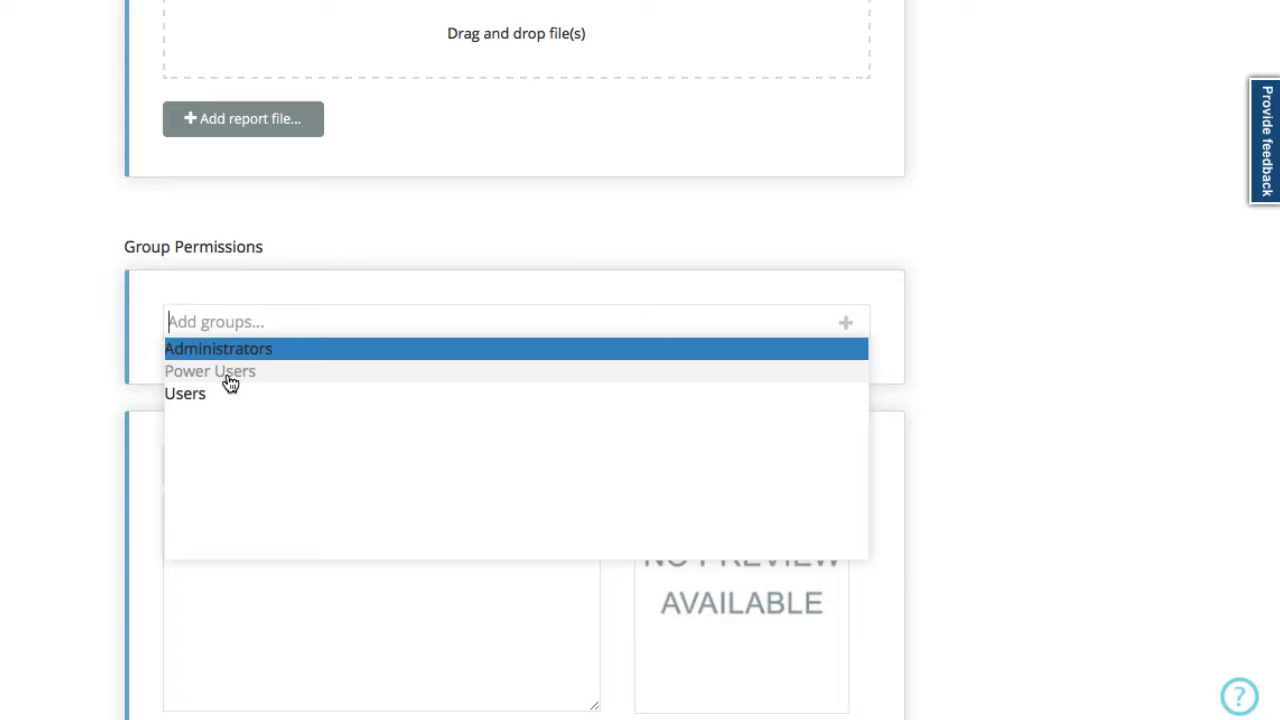
Grant Power Users and Users permissions on Orders By Month and go to its Parameters tab
click(208, 371)
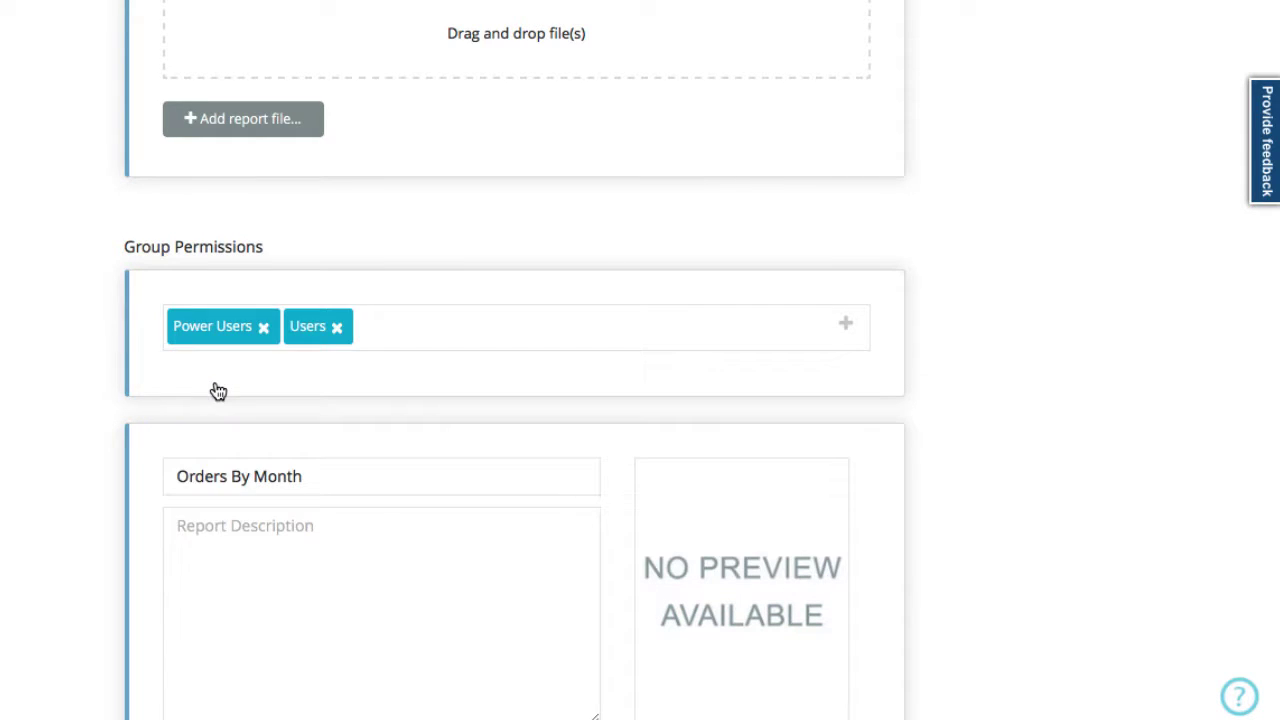
mouse_move(341, 503)
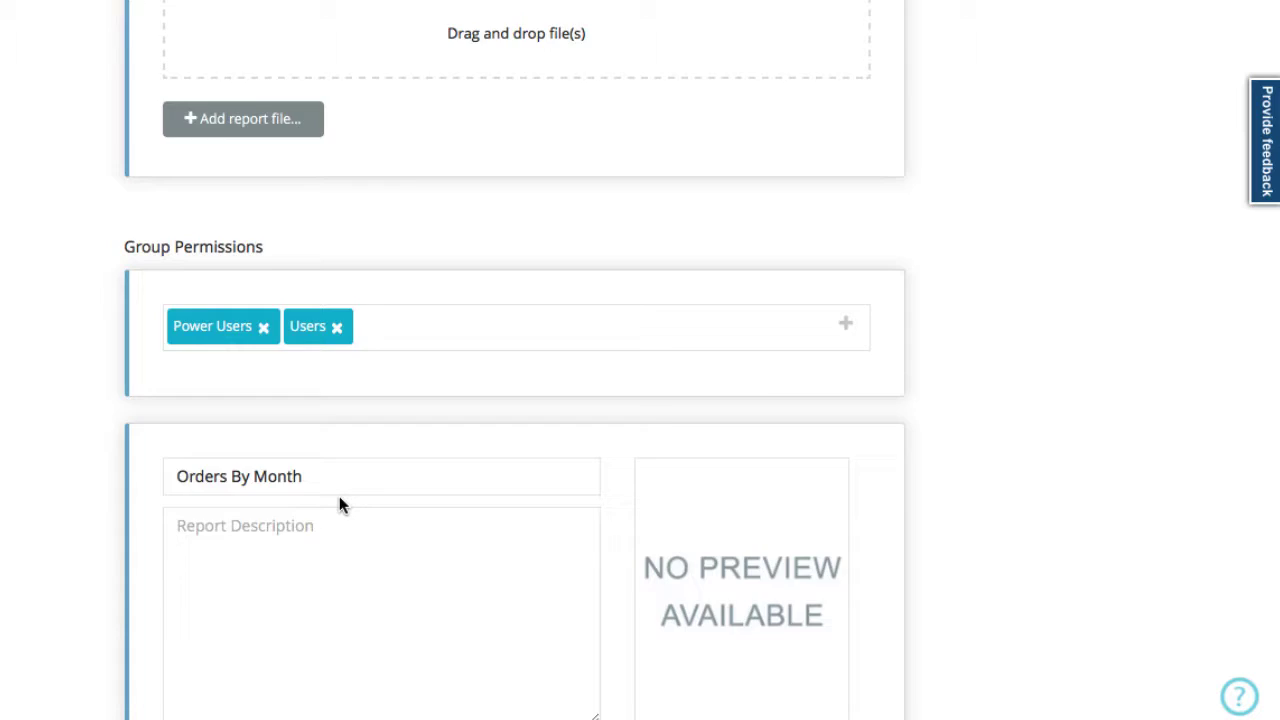
scroll(down, 3)
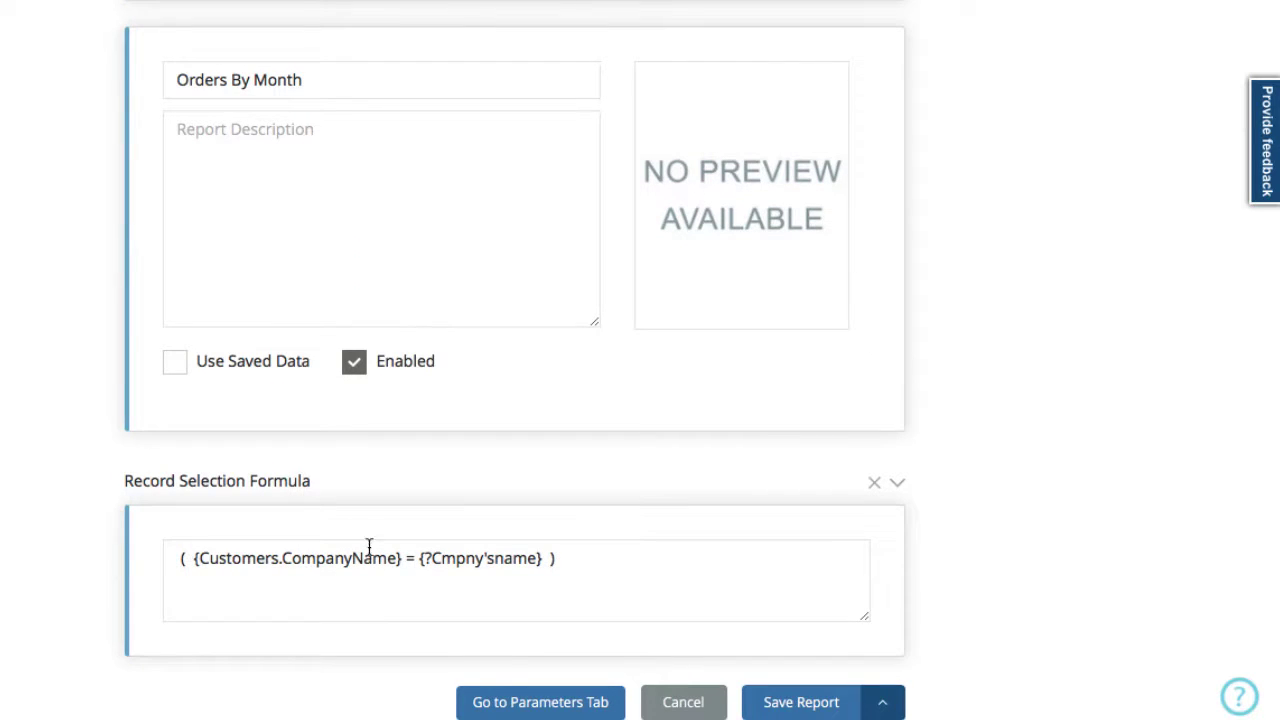
click(540, 701)
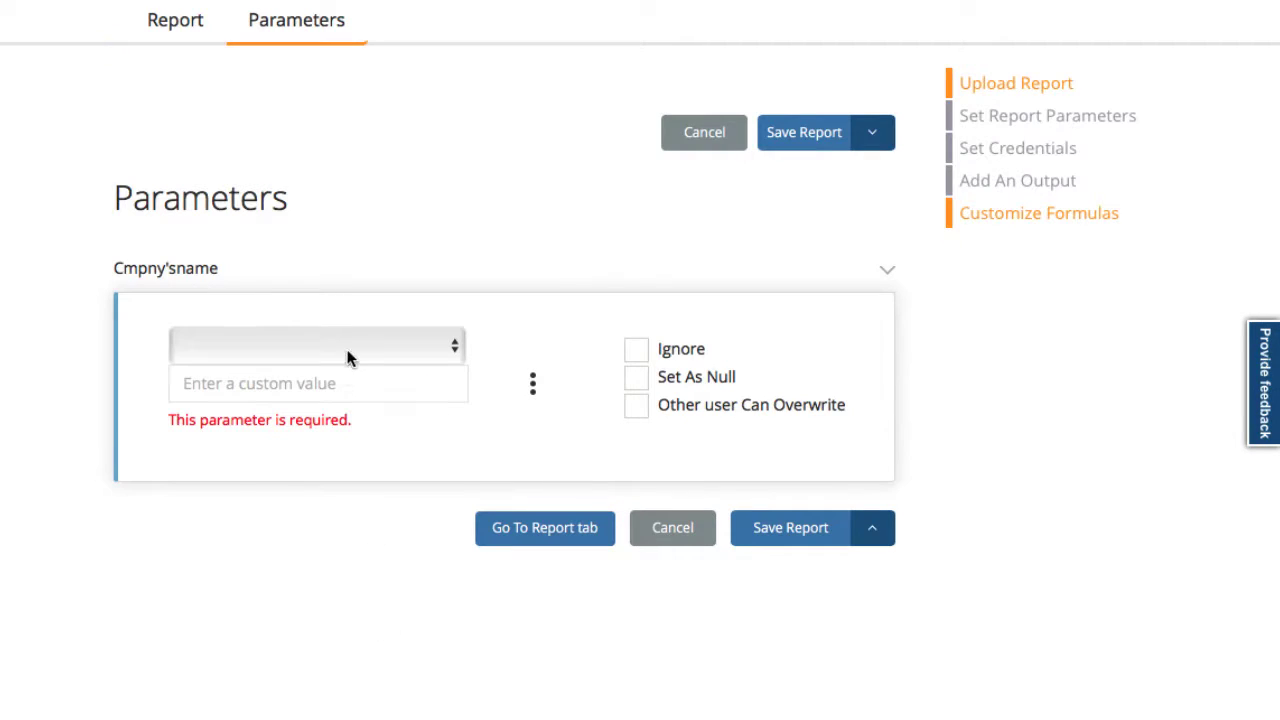
Set the company parameter to Bottom-Dollar Markets, overwritable by other users, and save
click(315, 345)
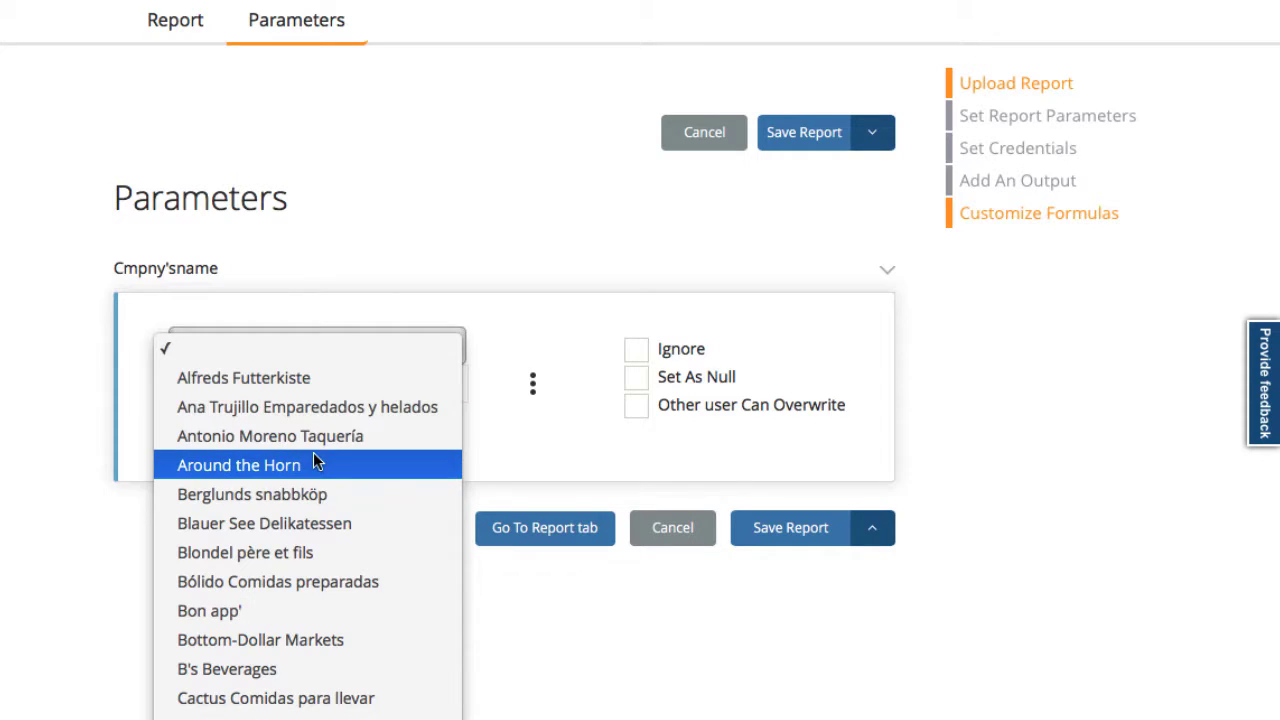
click(259, 640)
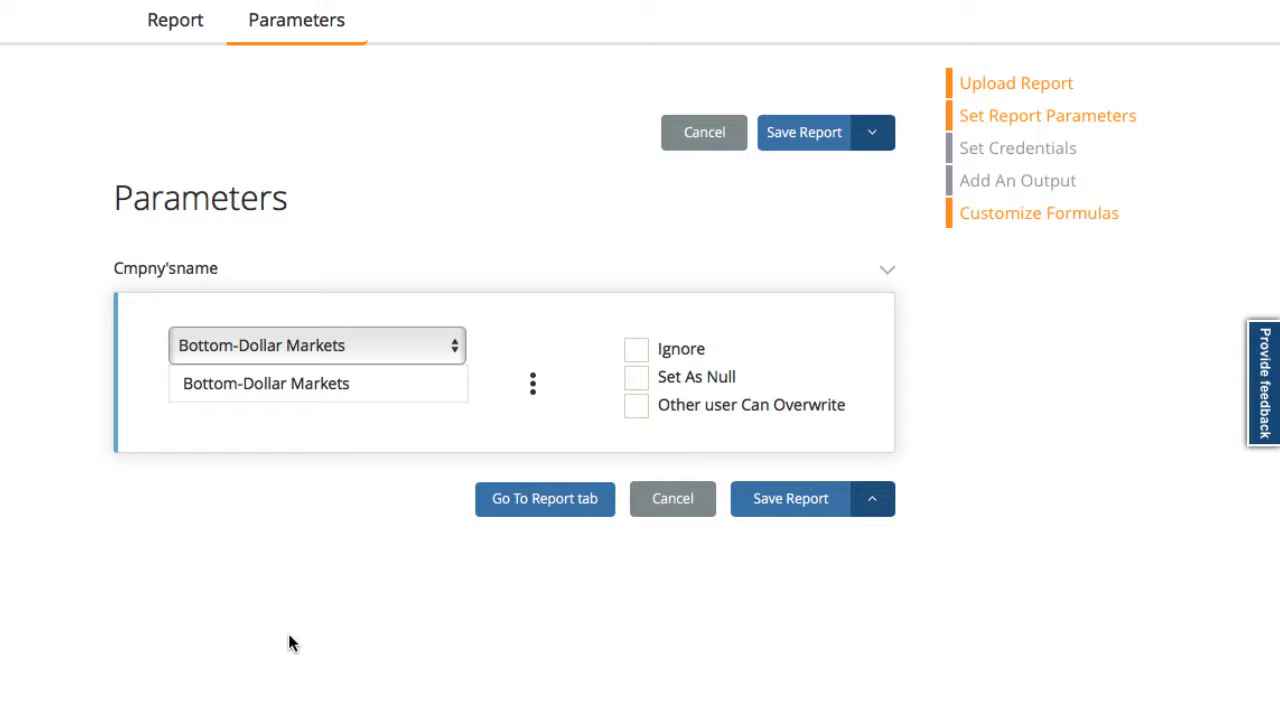
mouse_move(338, 631)
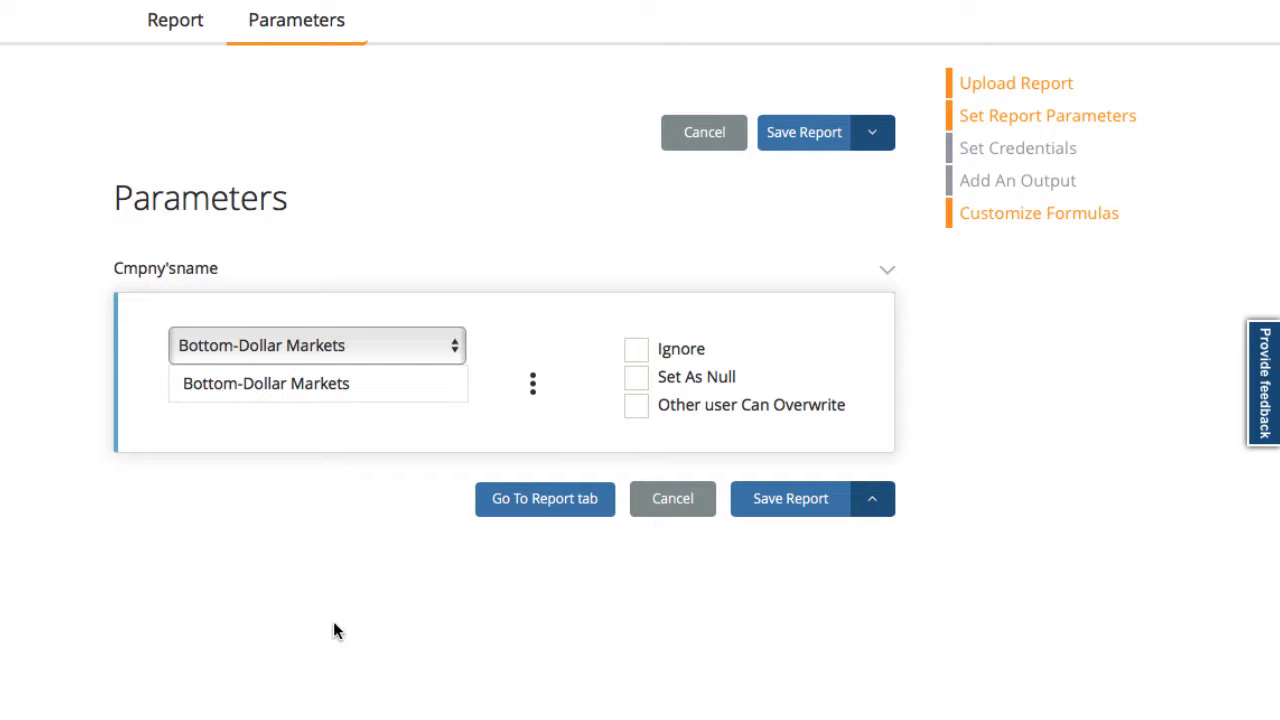
click(636, 405)
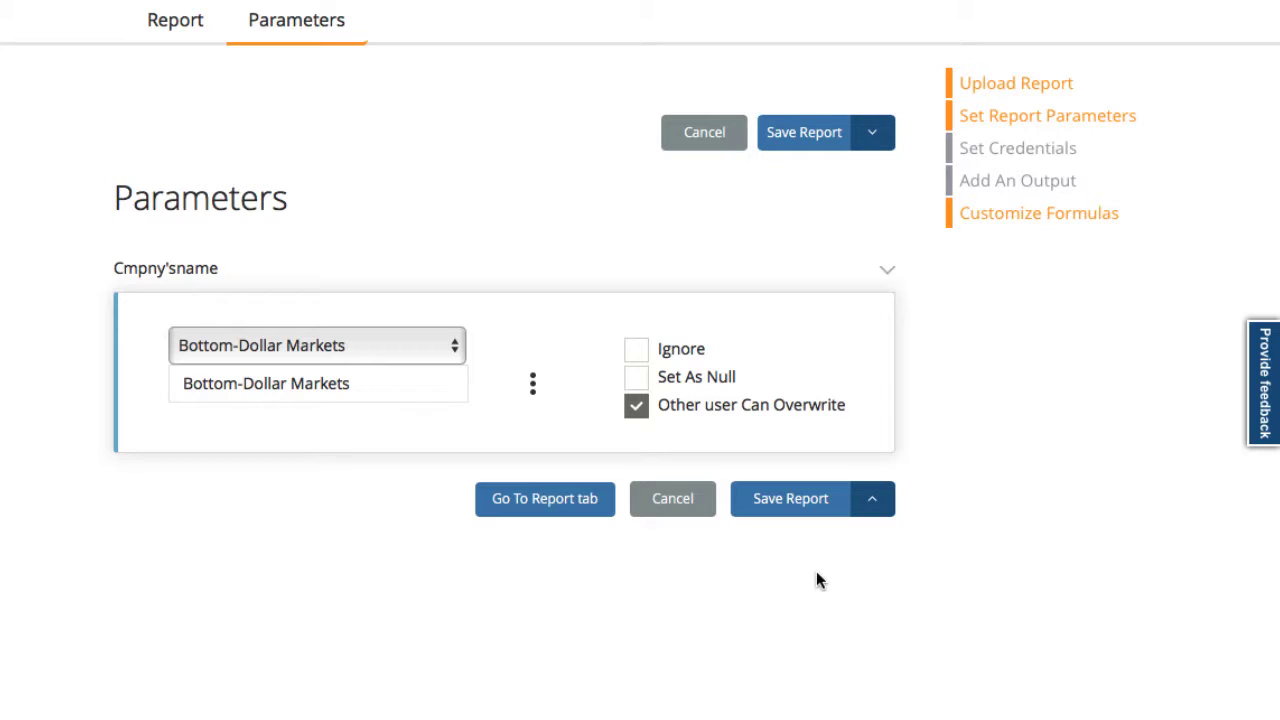
click(873, 498)
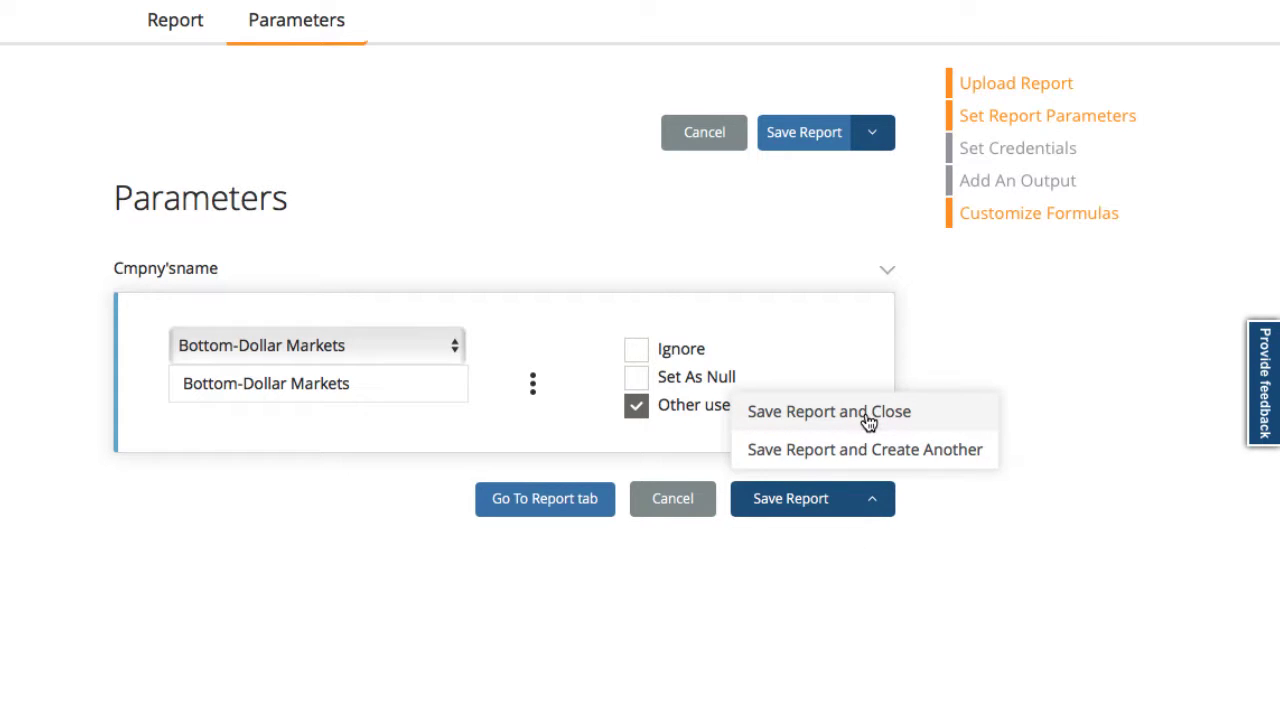
click(856, 412)
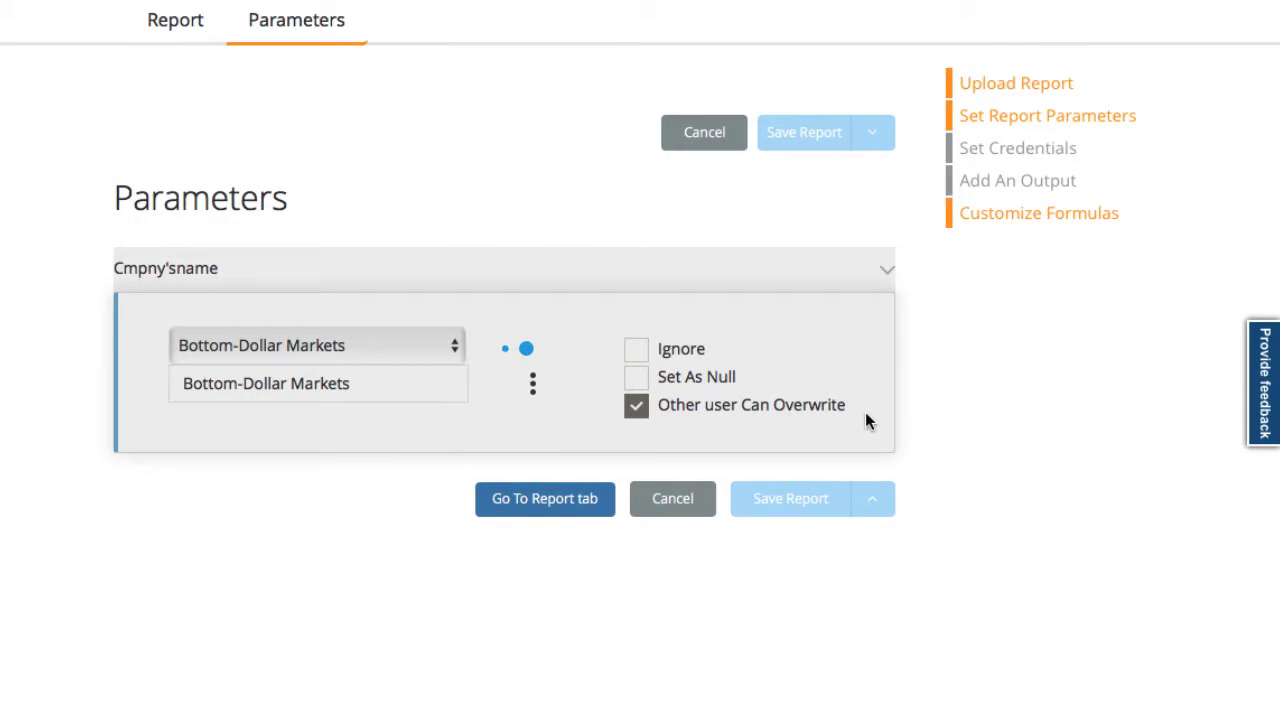
Assign the colour green to the report and save it
click(544, 499)
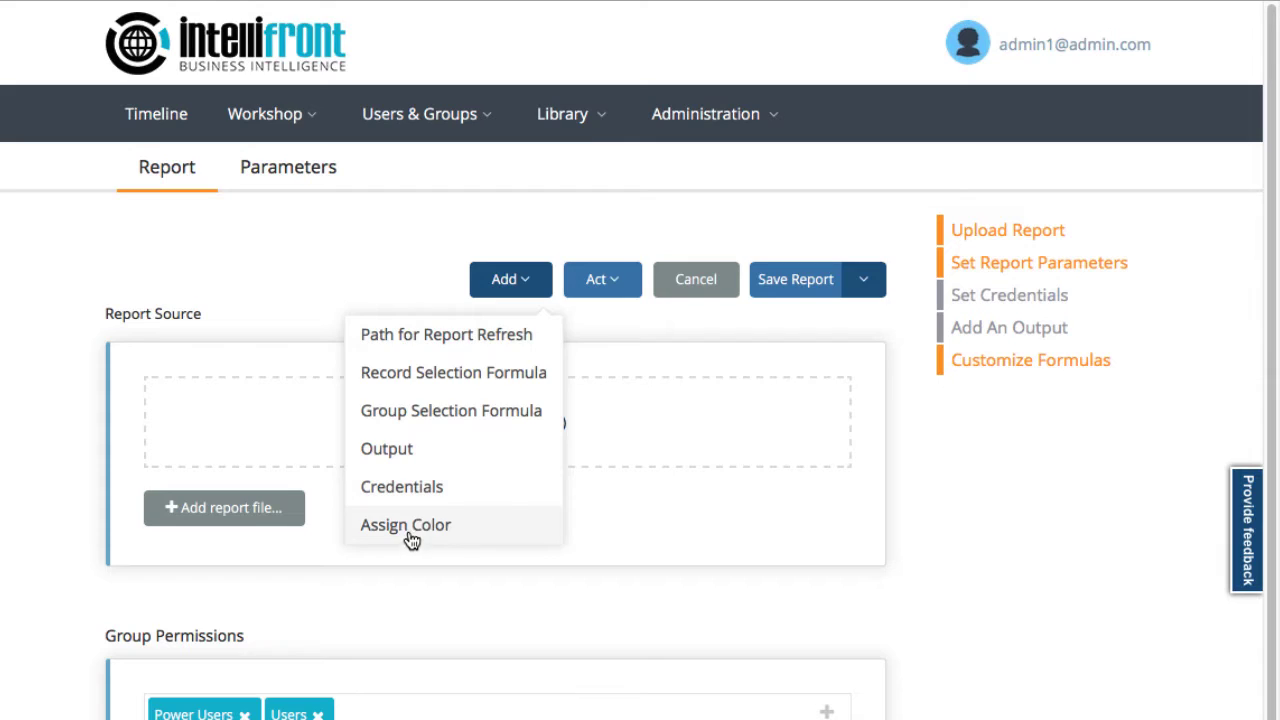
click(405, 524)
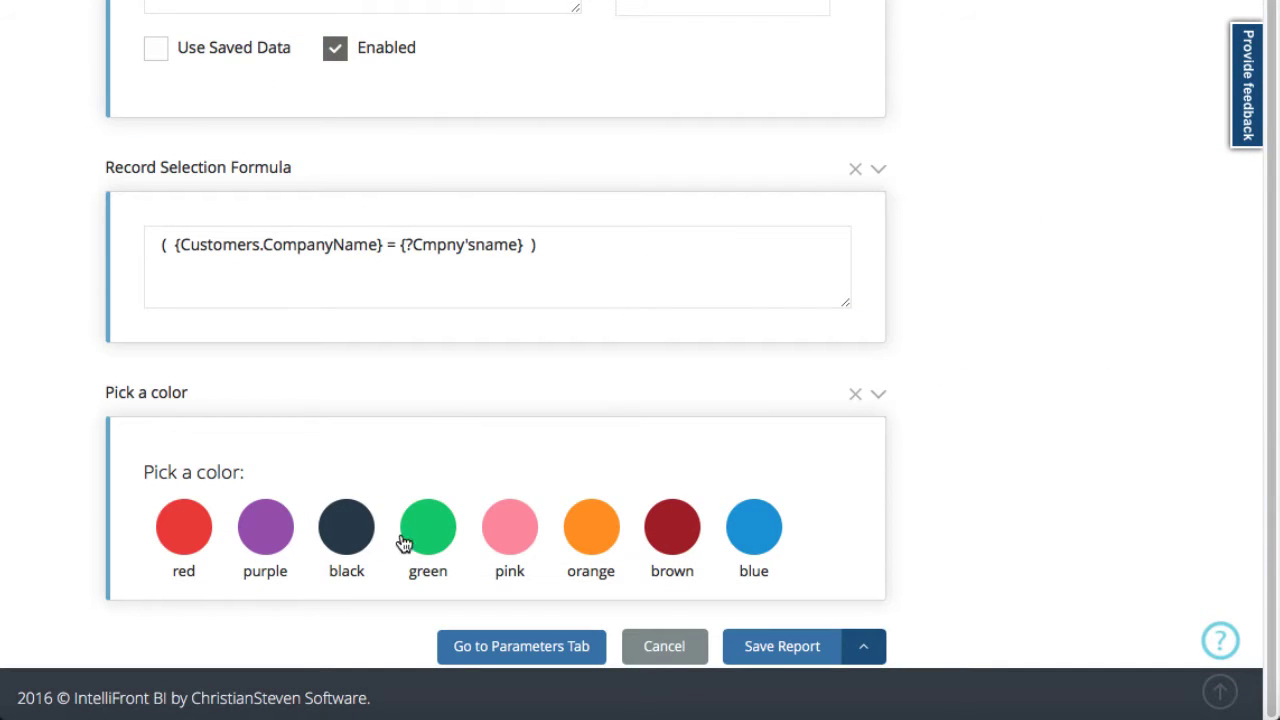
click(427, 527)
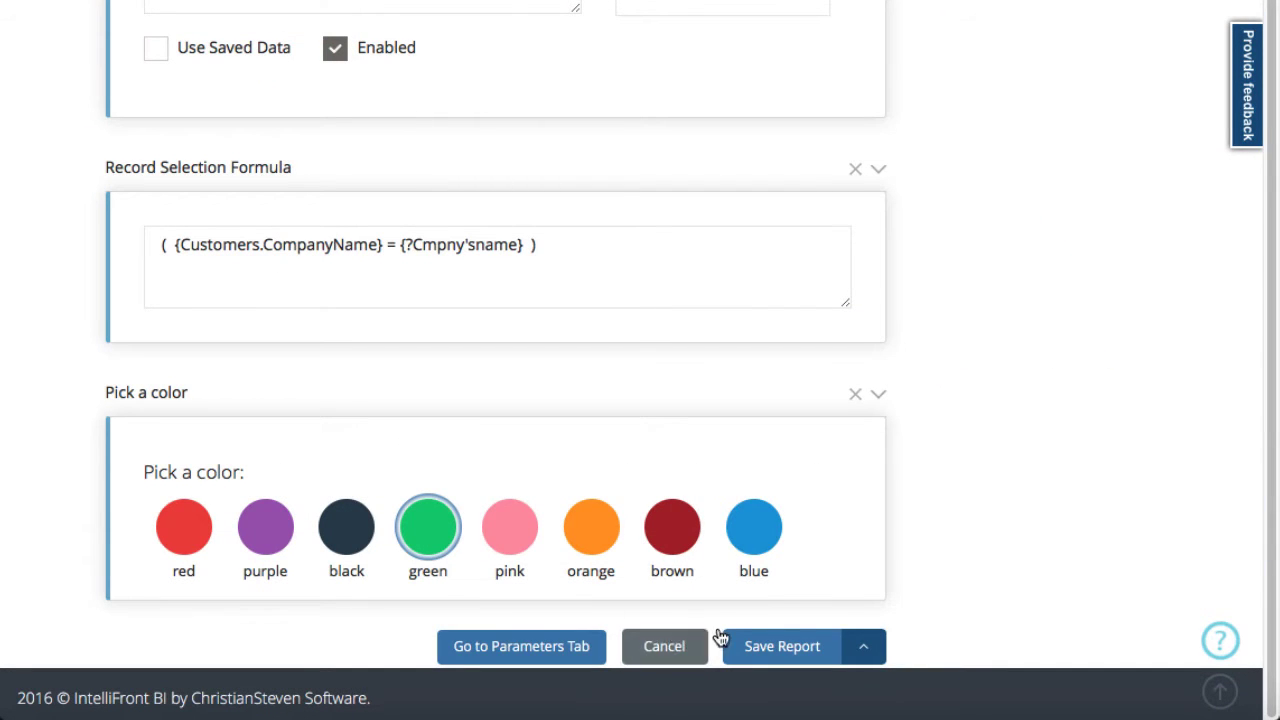
click(862, 646)
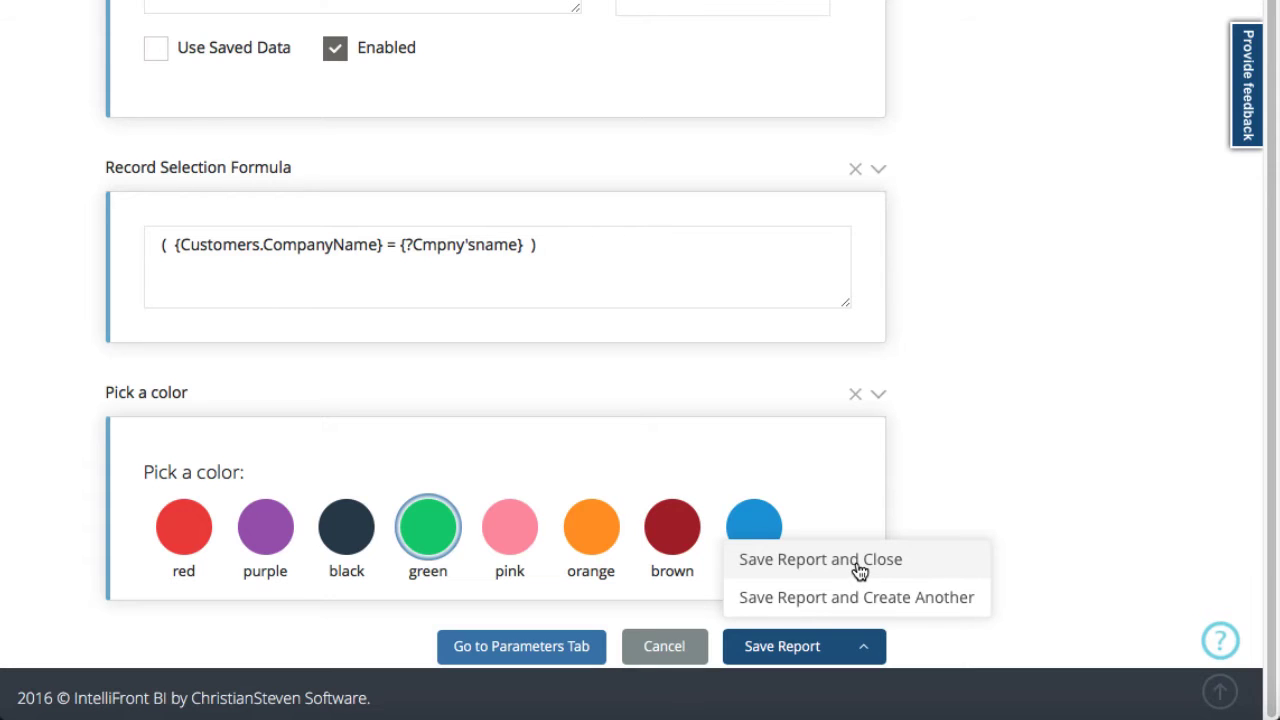
click(821, 559)
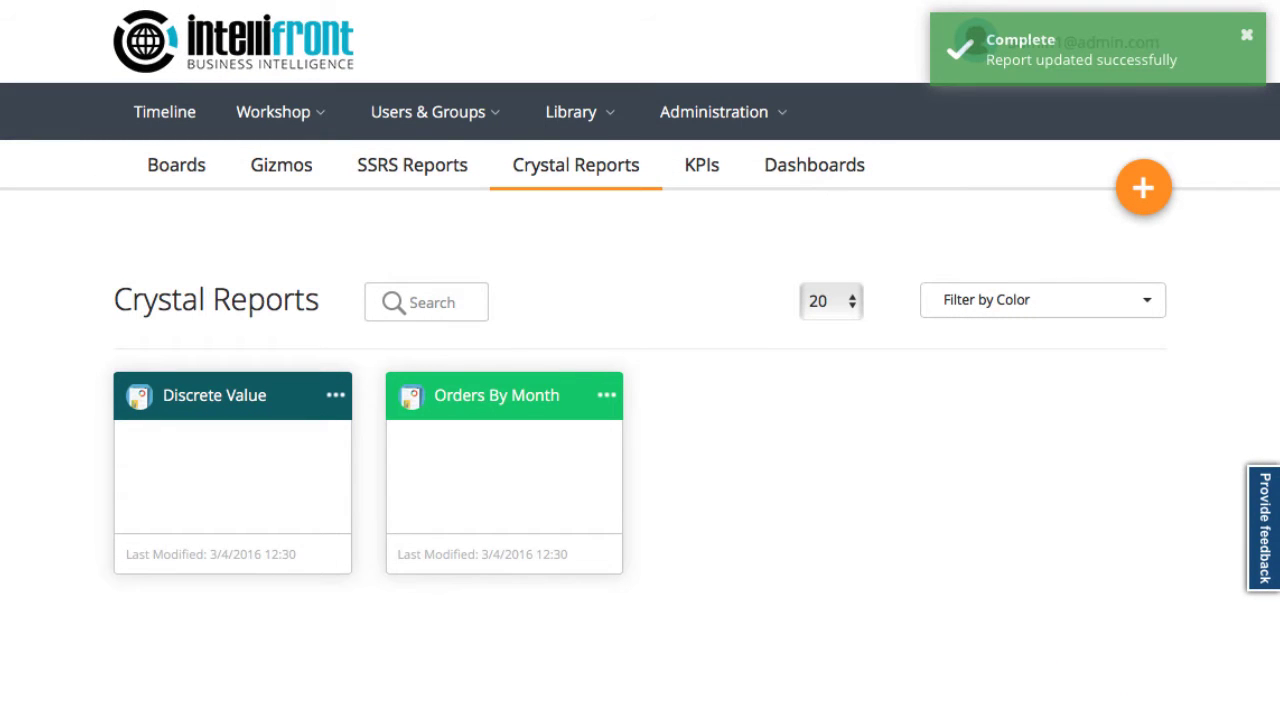
mouse_move(1000, 3)
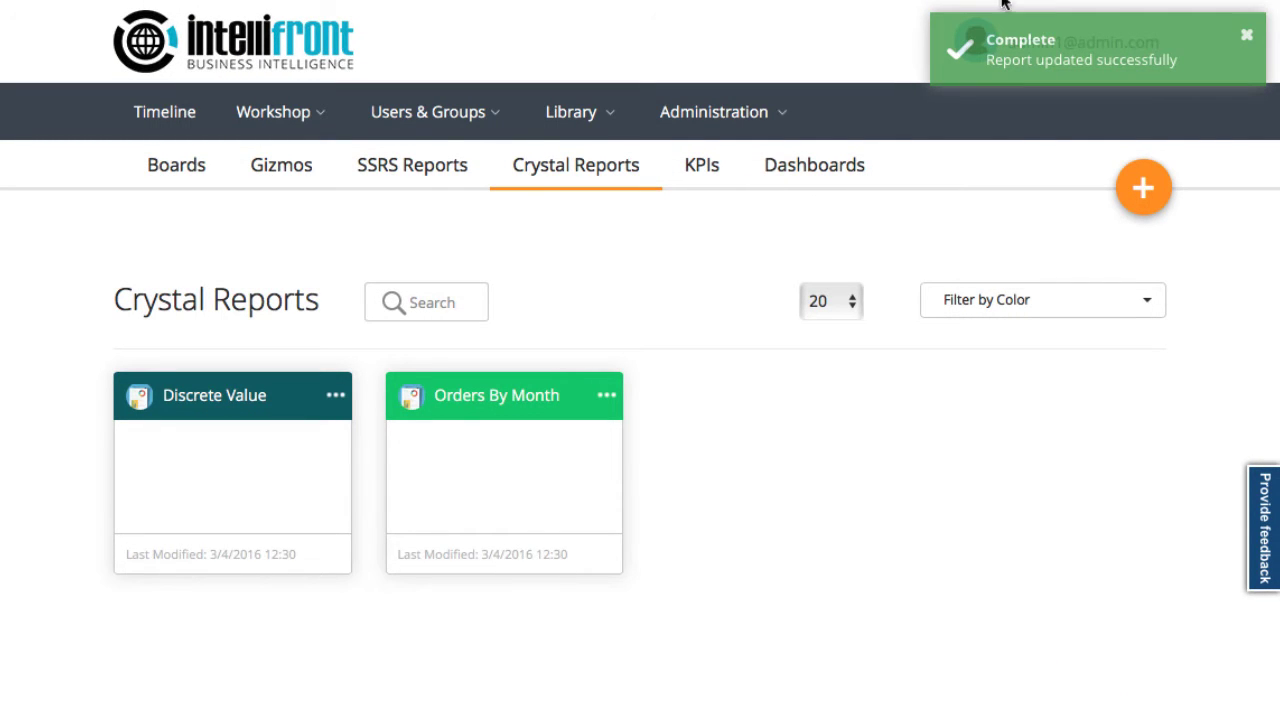